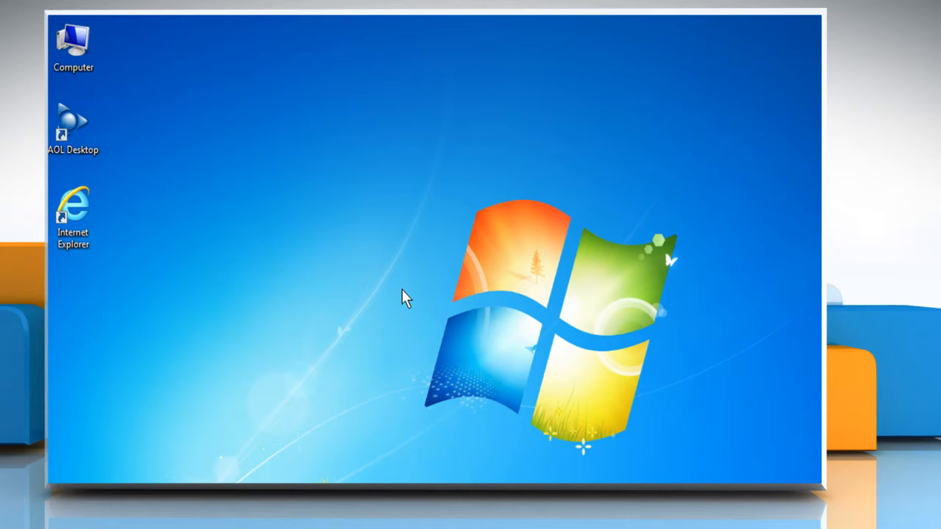
# Launch AOL Desktop from its desktop shortcut via the right-click Open option
pyautogui.click(73, 47)
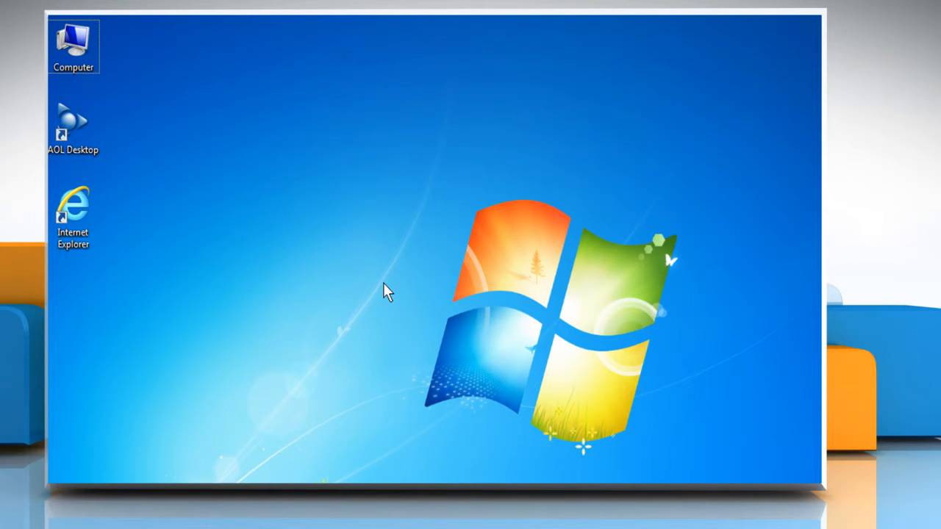
pyautogui.moveTo(144, 169)
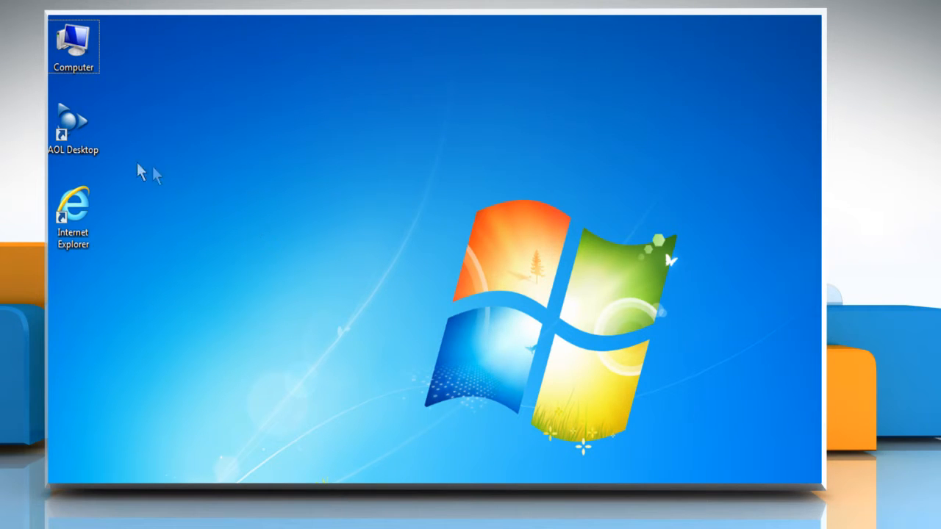
pyautogui.rightClick(74, 120)
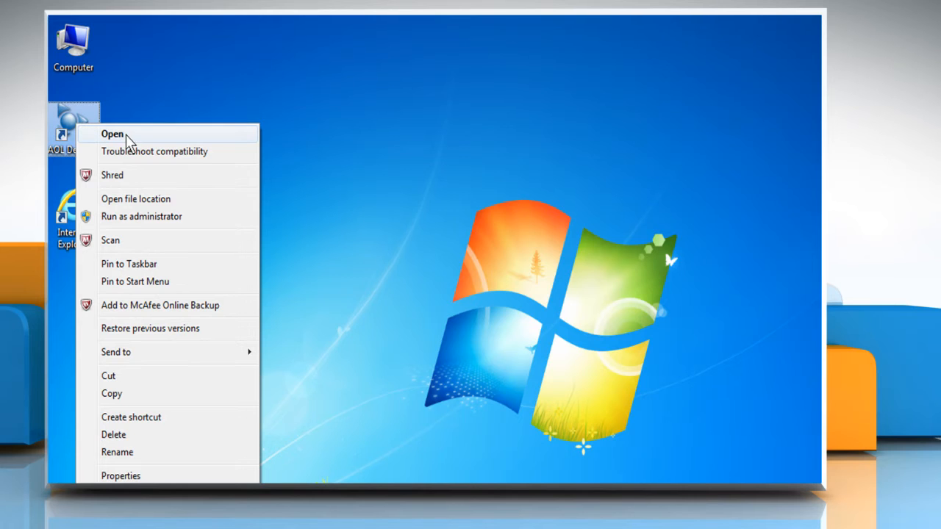
pyautogui.click(112, 134)
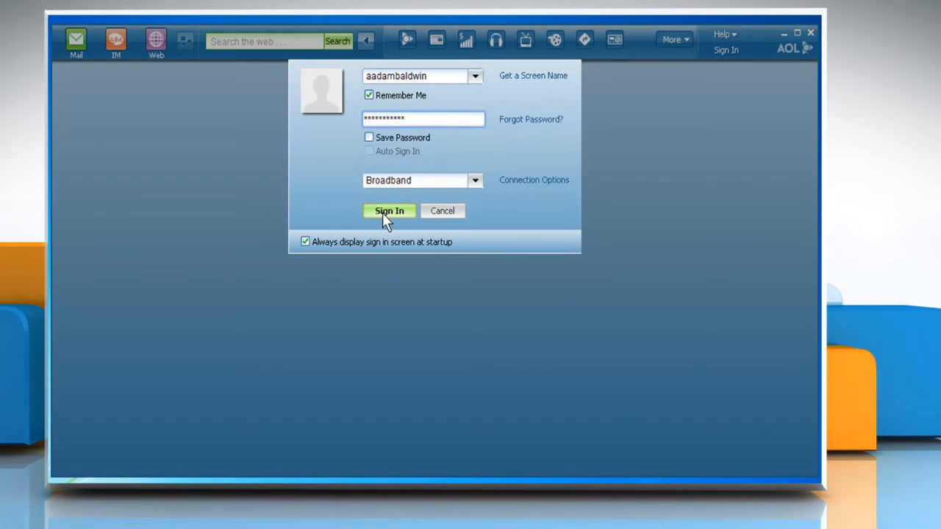
# Sign in, browse On AOL Drafts and Notebook, and read the Office Pictures message
pyautogui.click(388, 212)
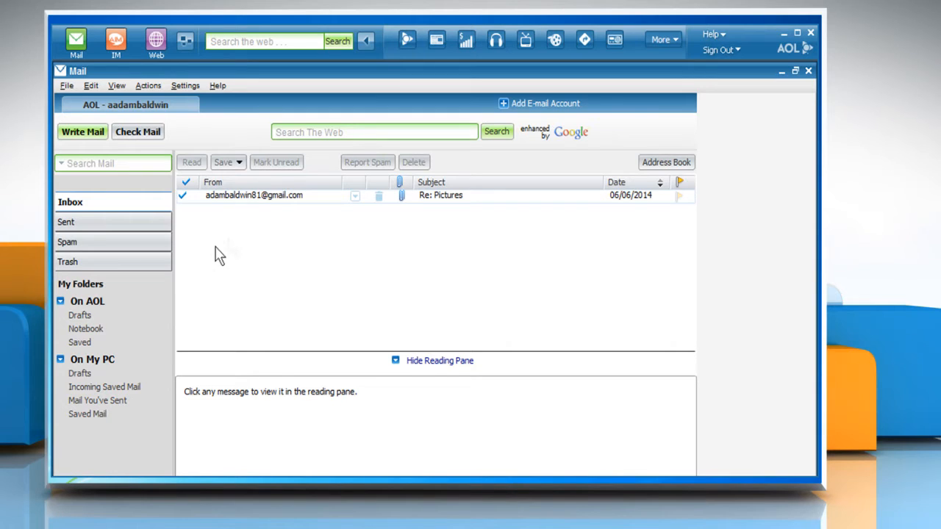
pyautogui.moveTo(85, 294)
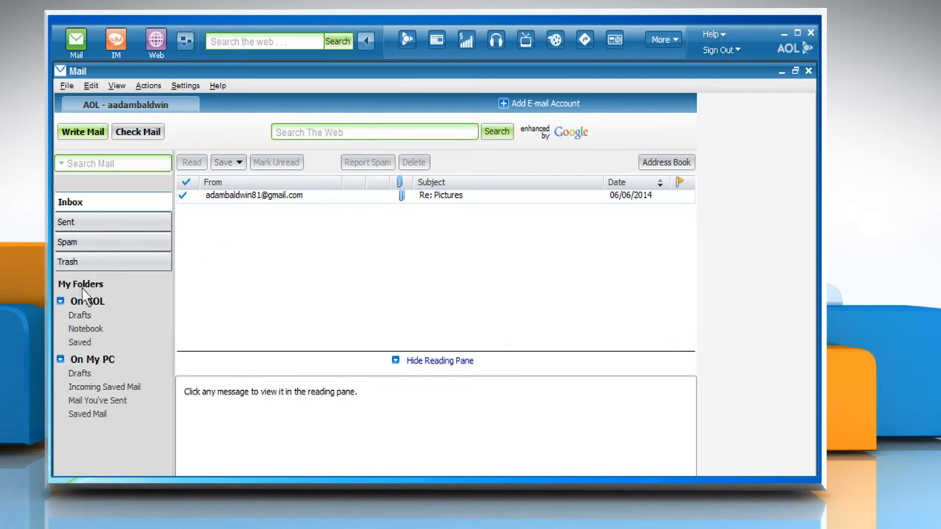
pyautogui.click(88, 300)
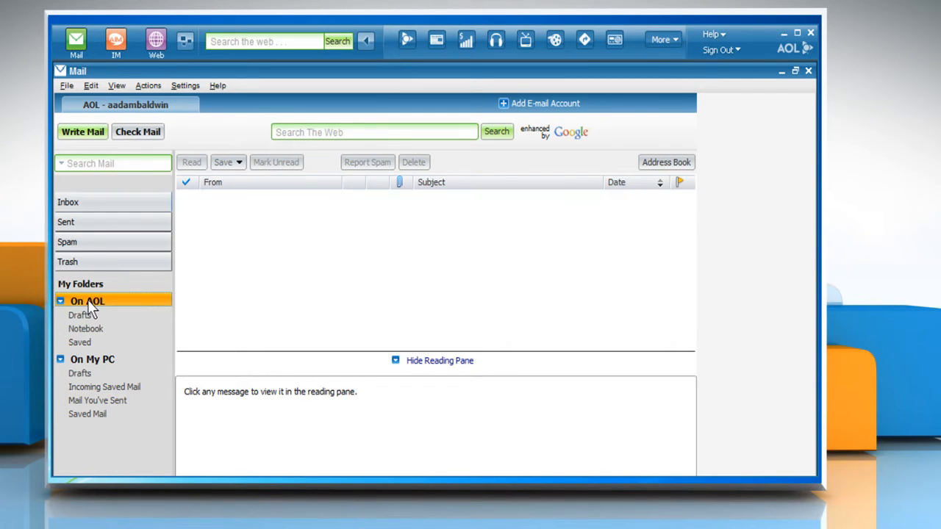
pyautogui.click(80, 315)
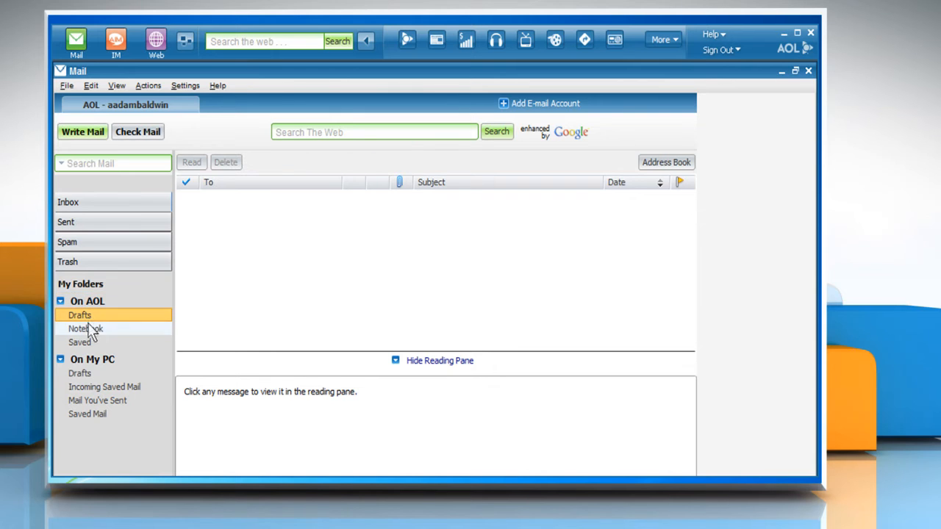
pyautogui.click(85, 329)
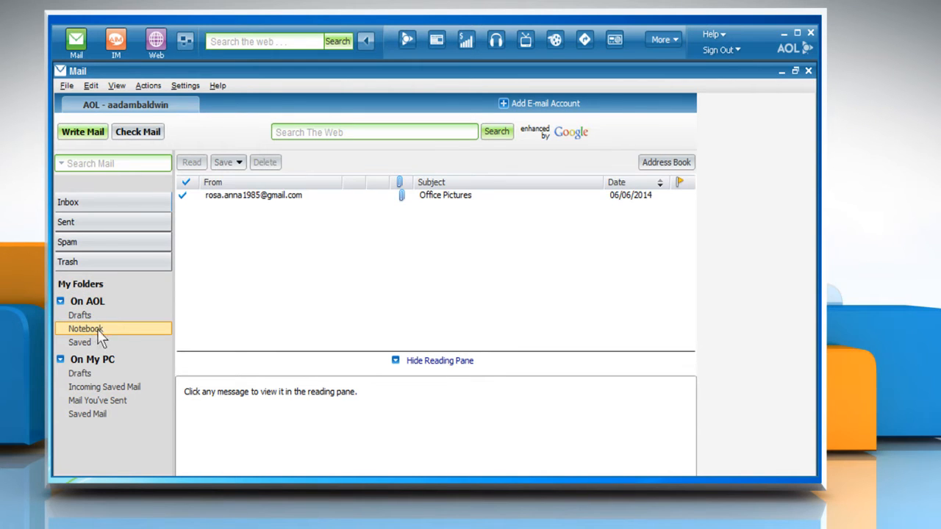
pyautogui.click(253, 195)
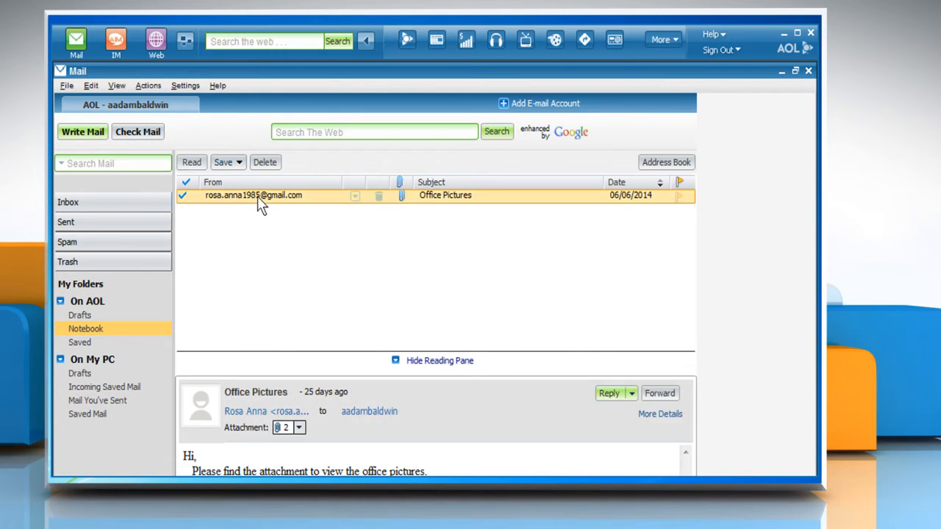
pyautogui.moveTo(291, 206)
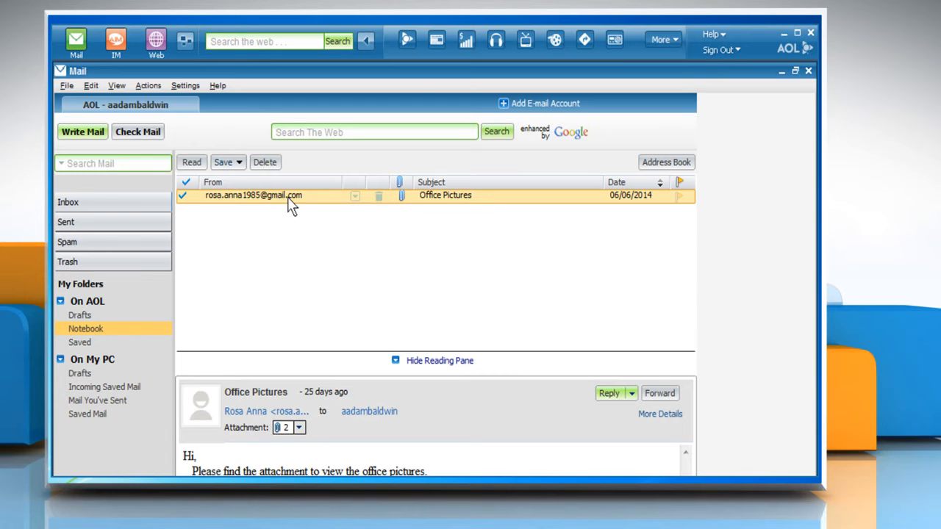
pyautogui.moveTo(184, 331)
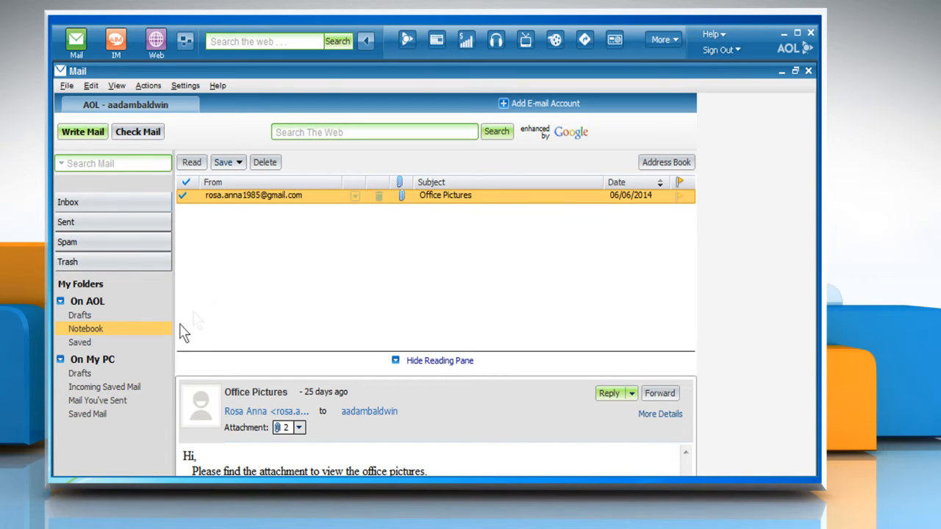
# Browse On My PC Drafts and Mail You've Sent, finding only the Project Report message
pyautogui.click(91, 359)
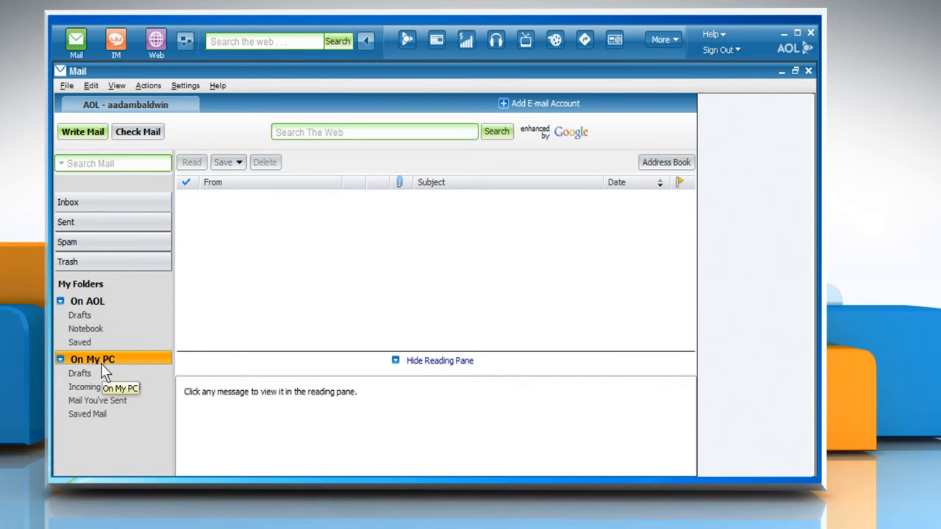
pyautogui.click(80, 374)
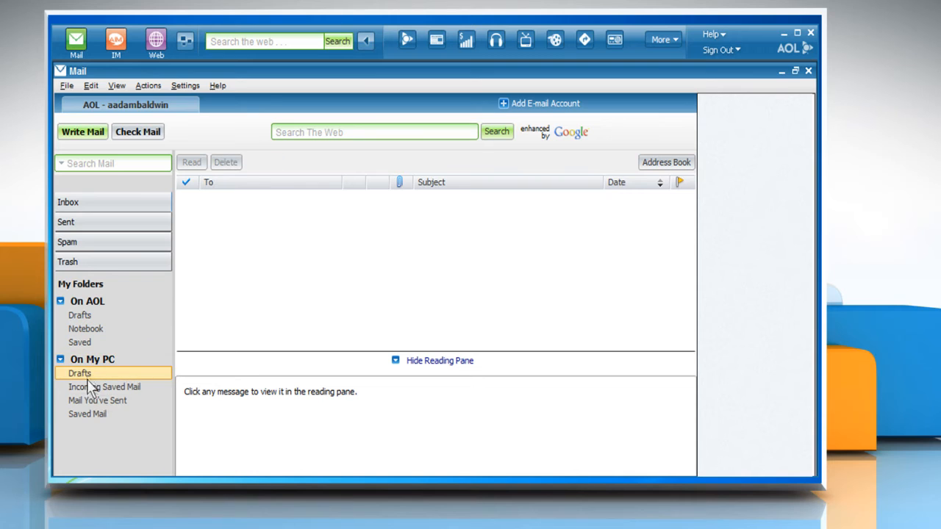
pyautogui.click(97, 400)
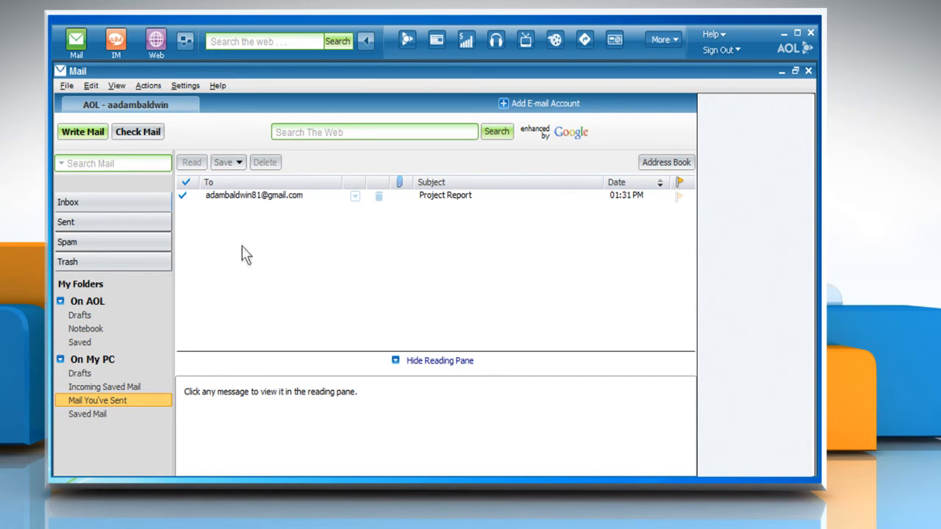
pyautogui.moveTo(403, 268)
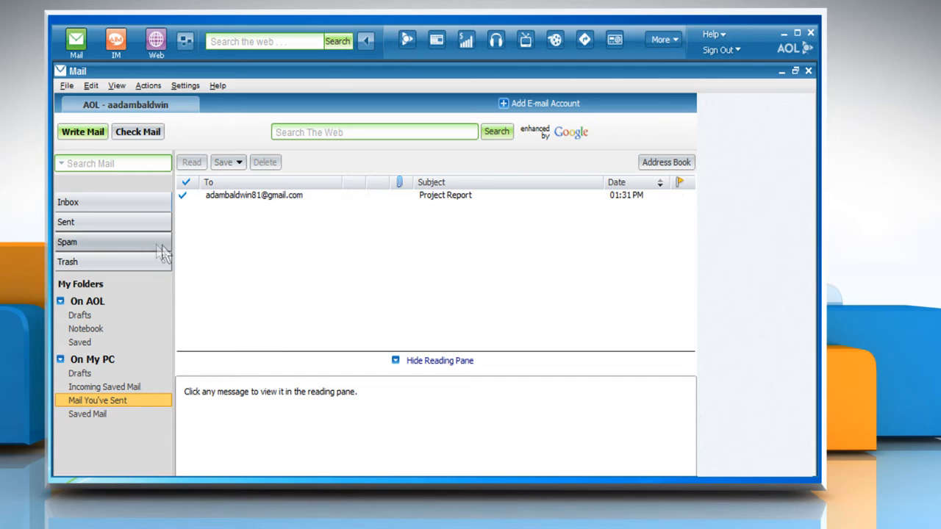
# Mark the Fwd: Images message in Spam as not spam so it returns to the Inbox
pyautogui.click(71, 242)
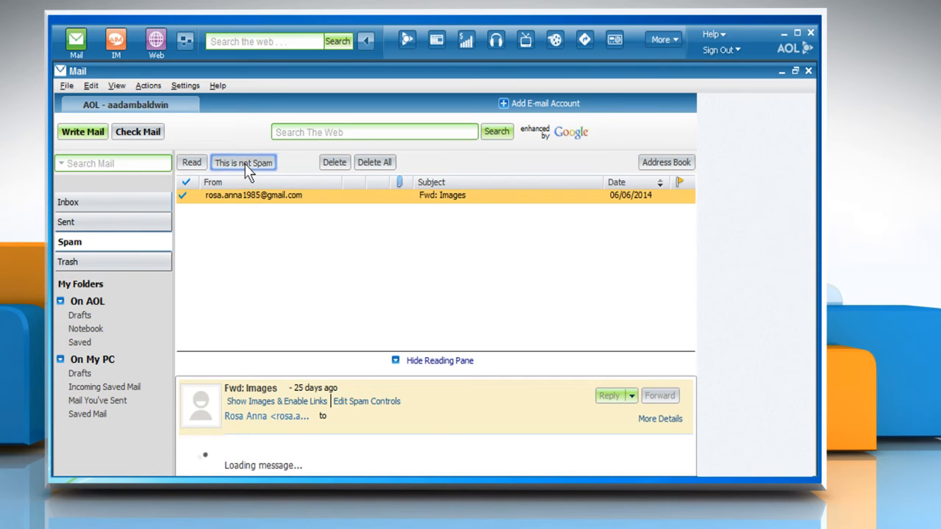
pyautogui.click(244, 162)
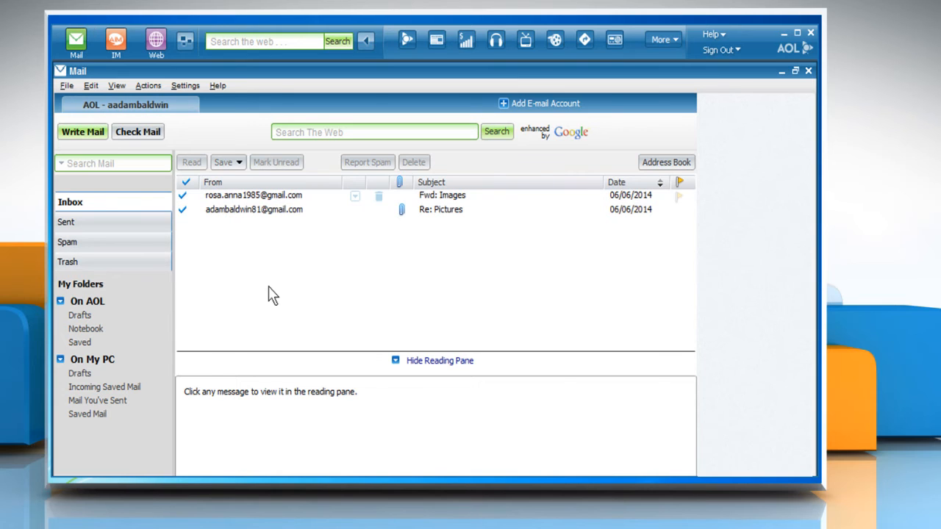
# Move Welcome to AOL Mail from Trash to the Inbox and confirm three recovered messages
pyautogui.click(67, 262)
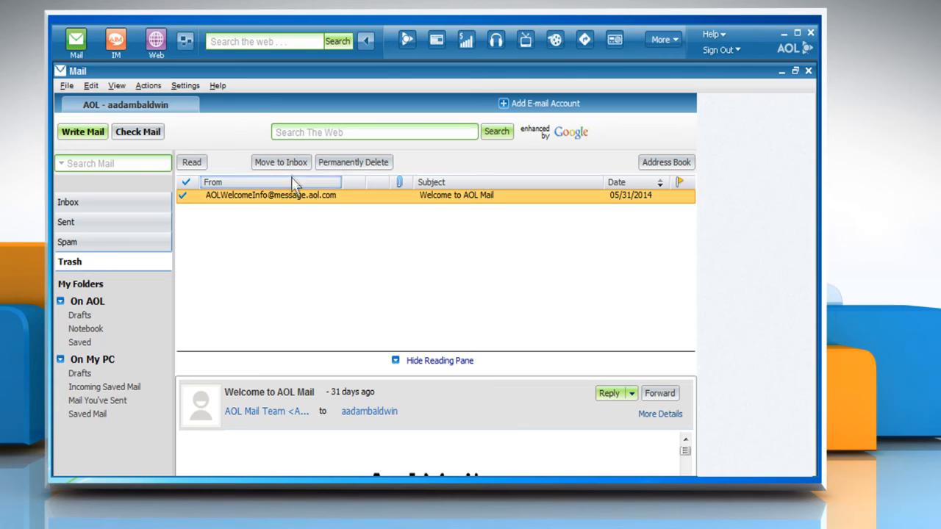
pyautogui.click(353, 162)
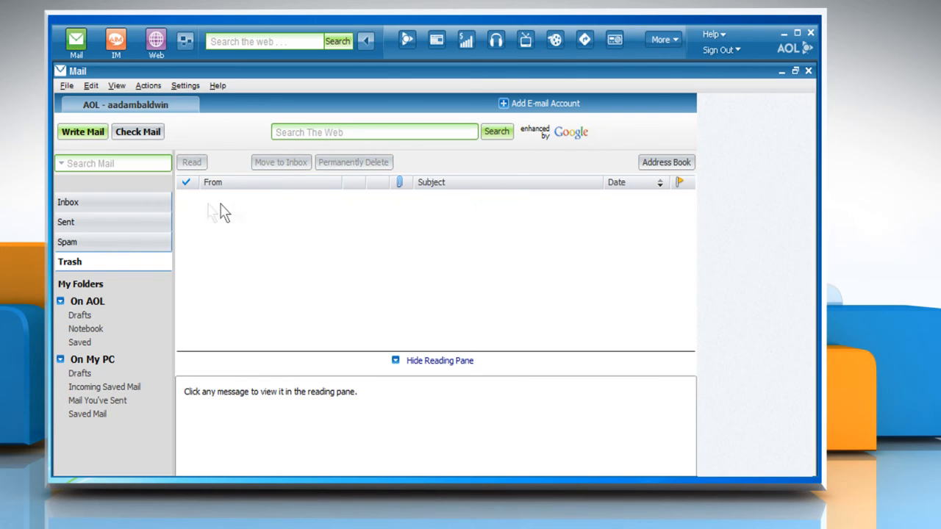
pyautogui.click(68, 201)
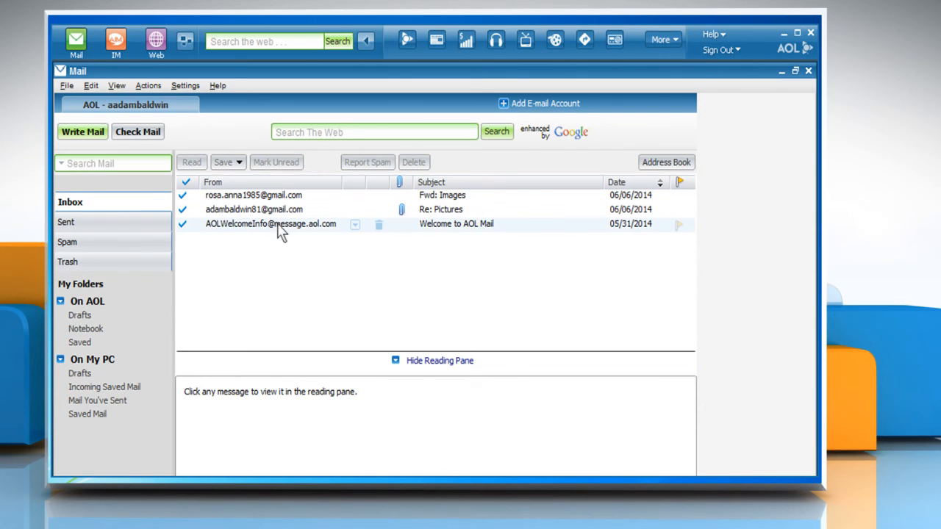